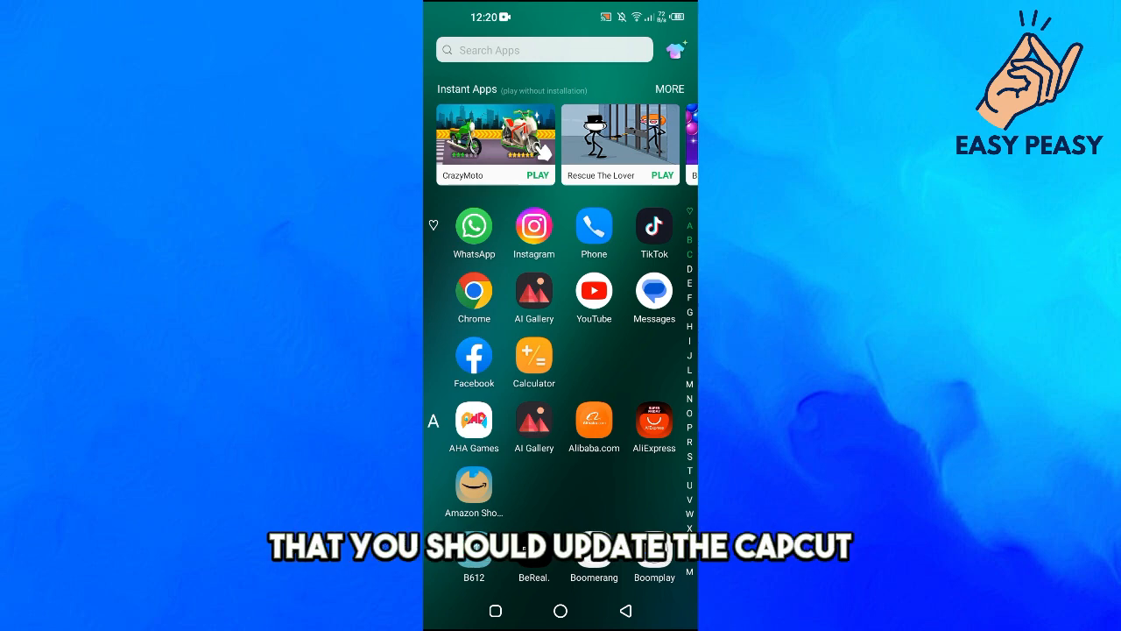
Search Play Store for 'capcut' and show its listing with the Update button
scroll("down", 3)
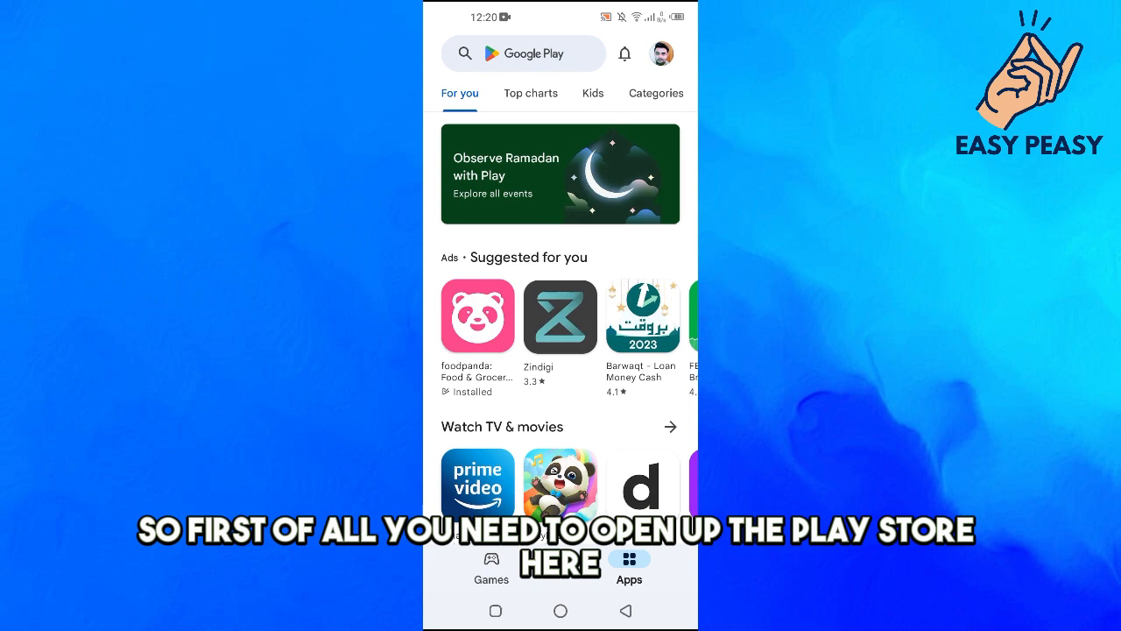
type("capcut")
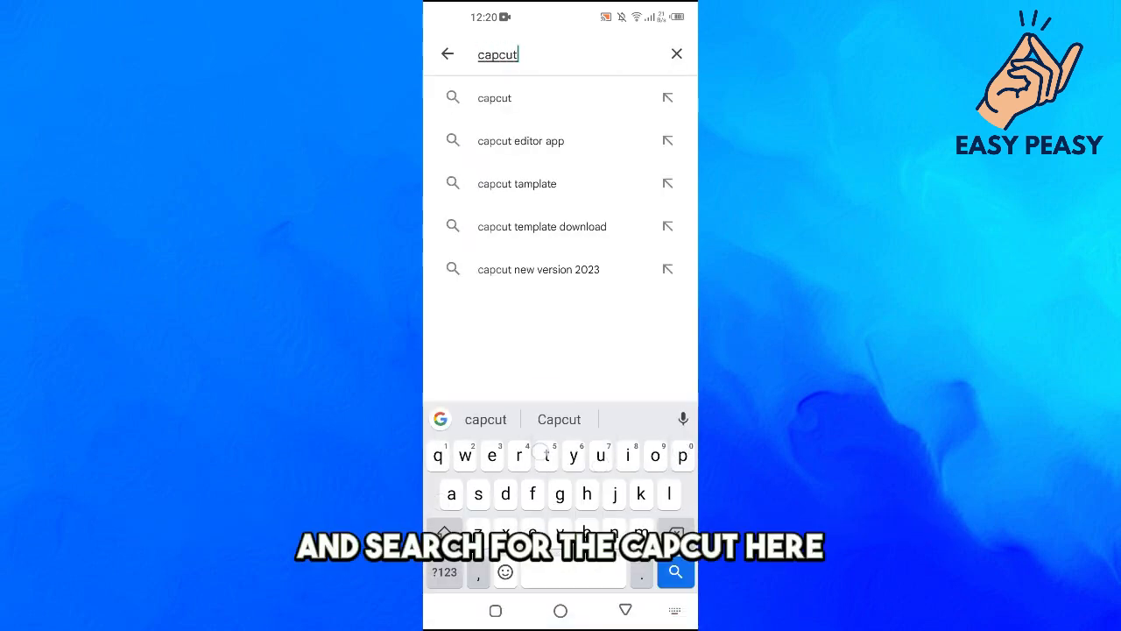
left_click(676, 571)
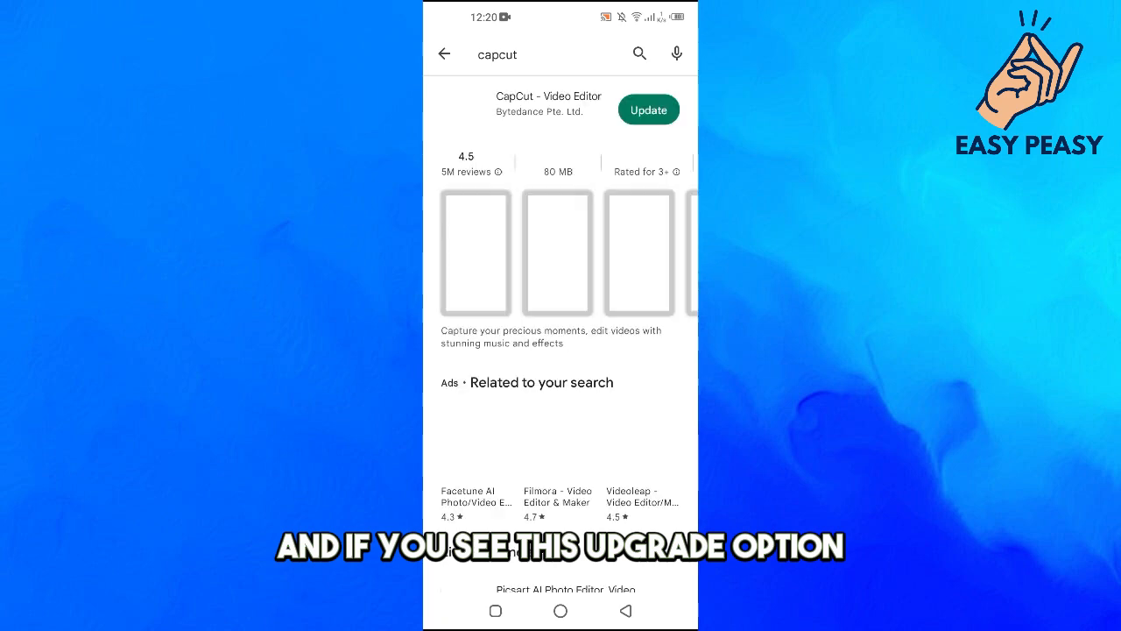
left_click(548, 103)
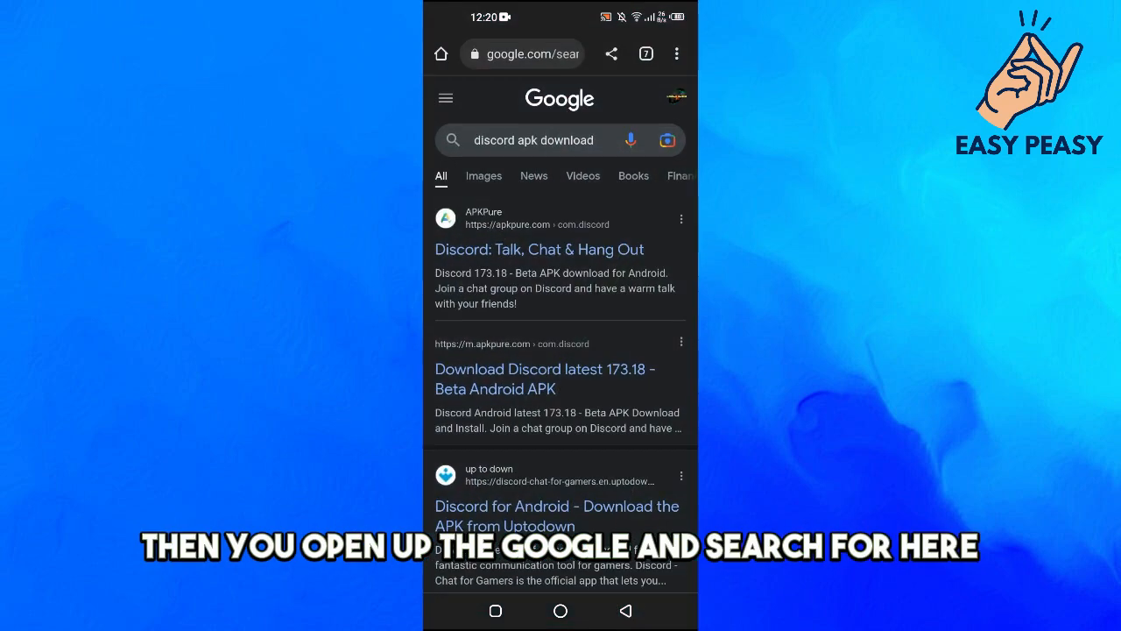
Search Google for 'capcut apk download' and reach the Download APK button on APKPure
left_click(533, 140)
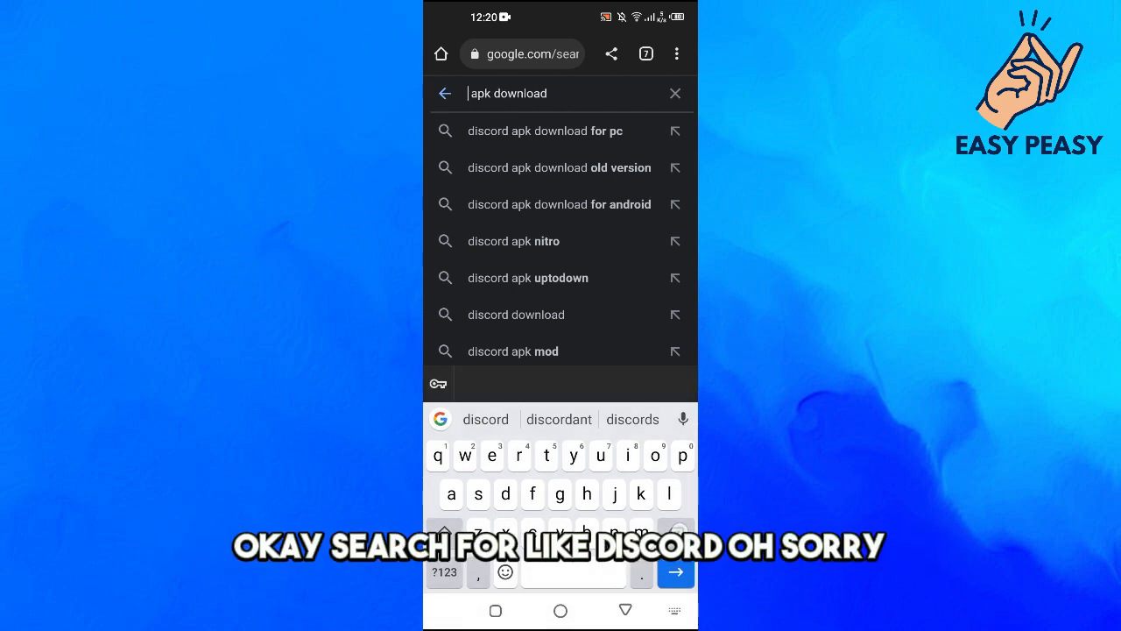
type("disc")
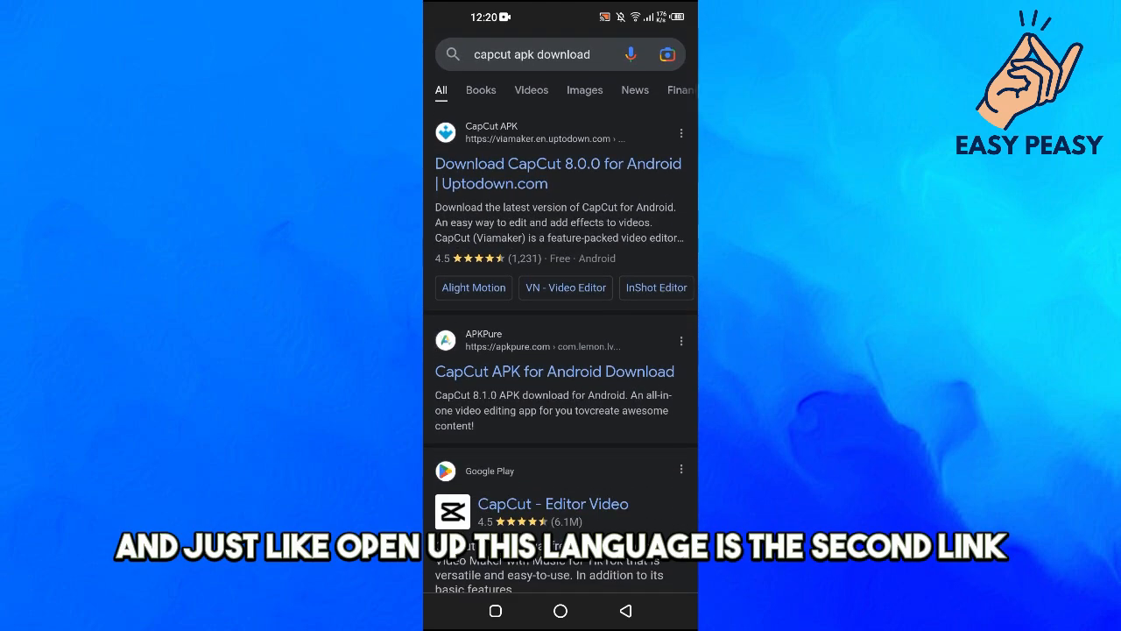
left_click(554, 372)
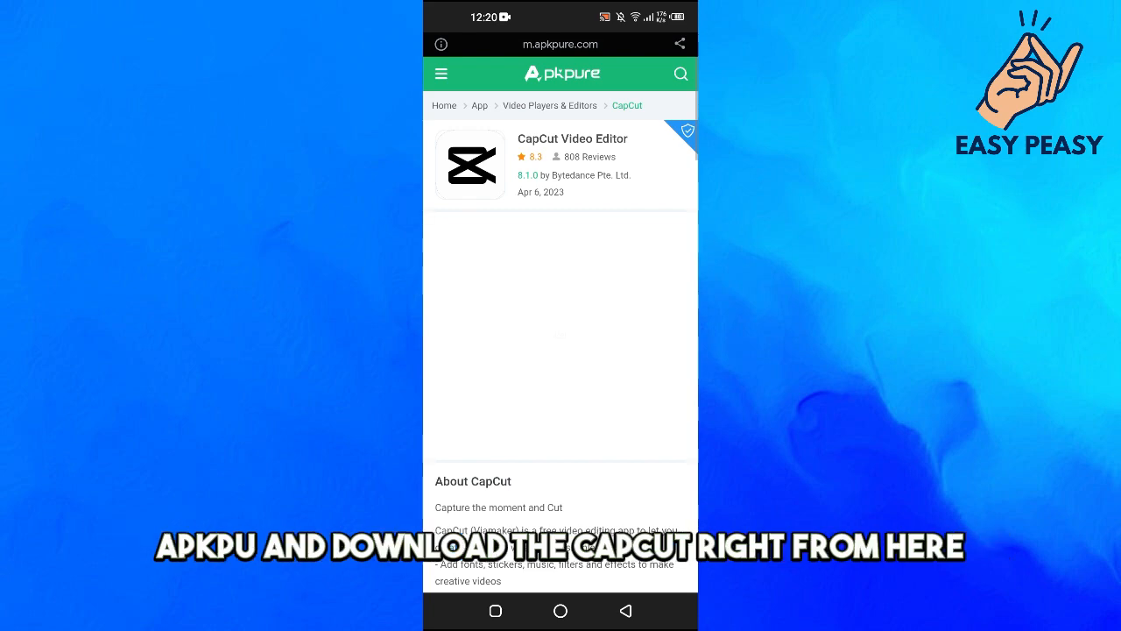
scroll("down", 3)
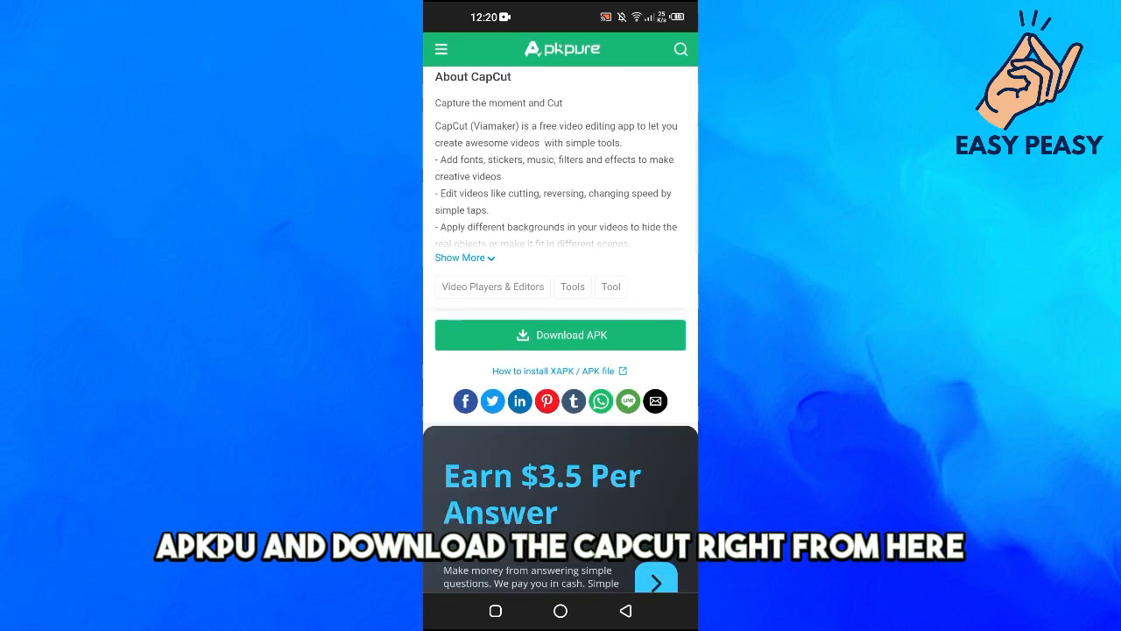